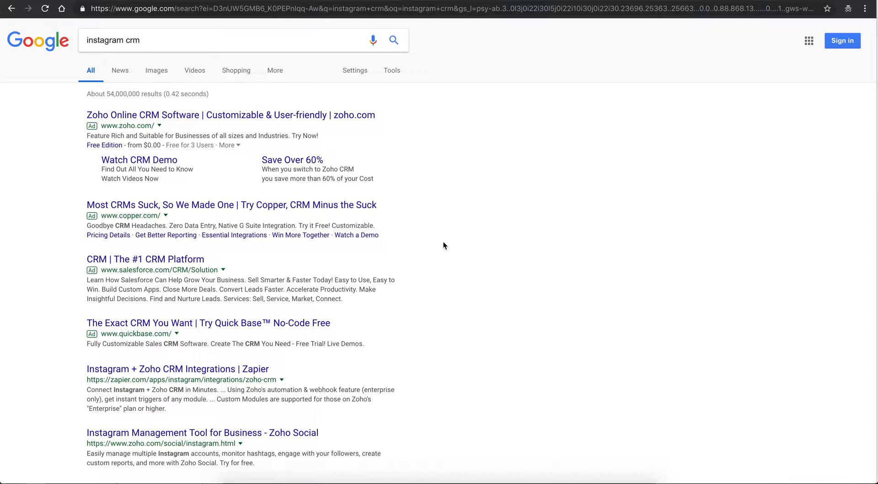
- Scroll up and down through the Google results for 'instagram crm'
scroll(down, 3)
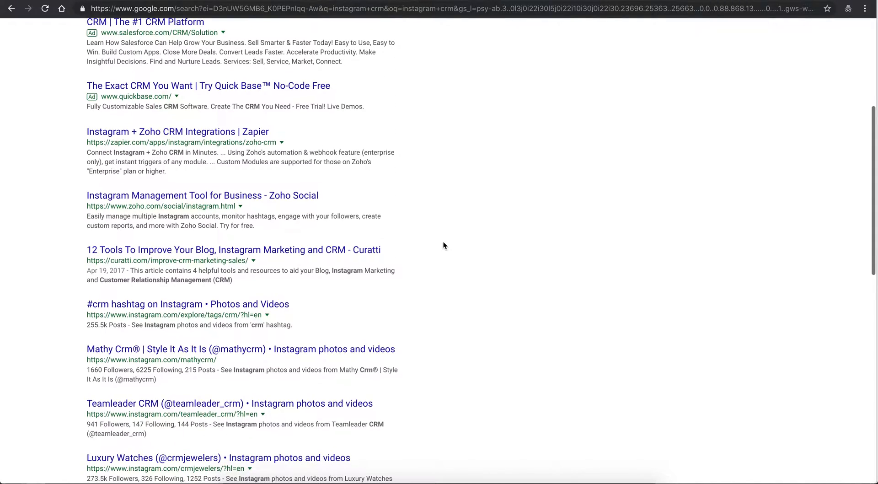
scroll(down, 3)
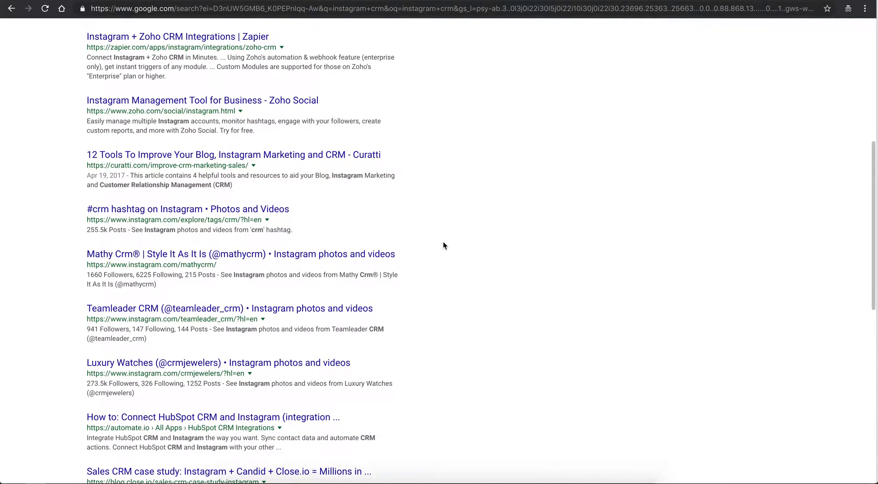
scroll(down, 3)
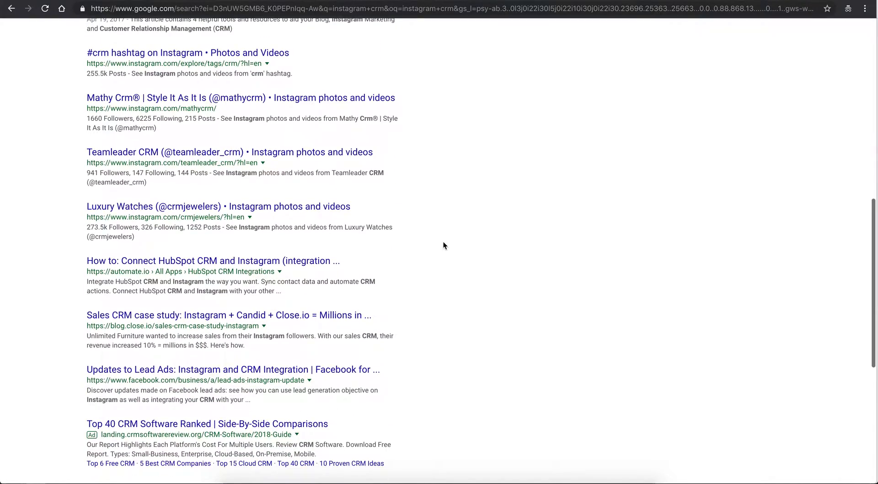
scroll(down, 3)
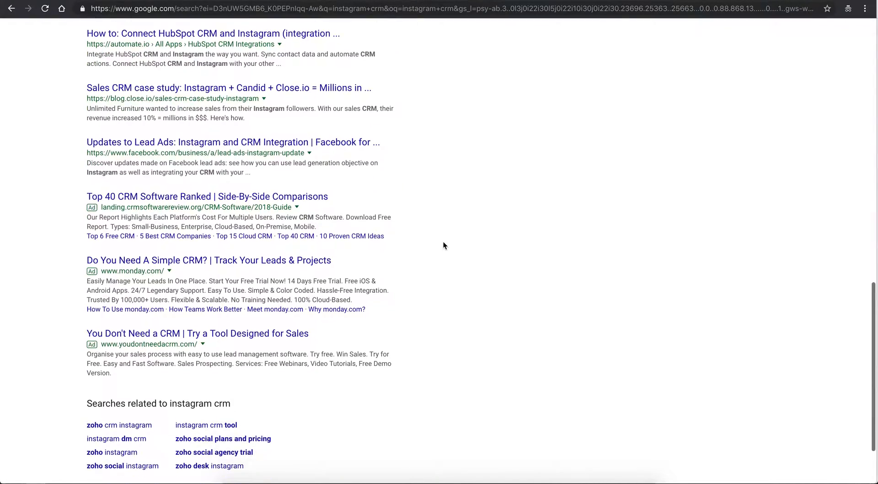
scroll(down, 3)
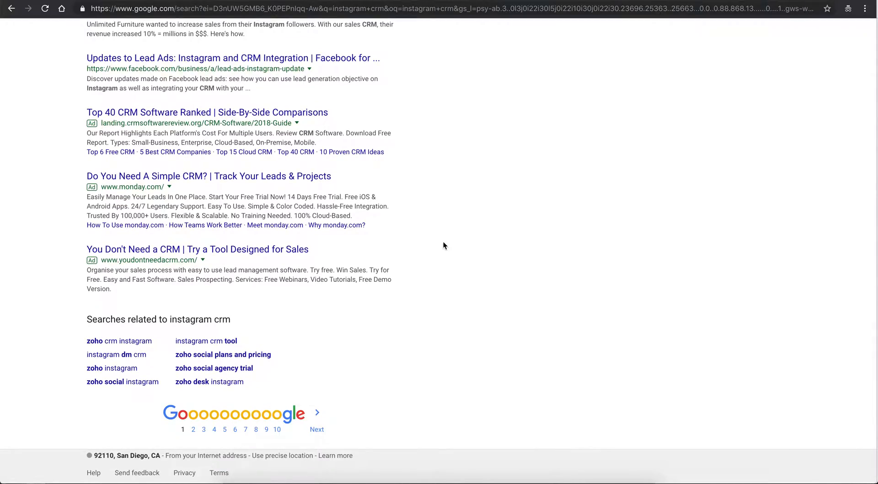
scroll(up, 3)
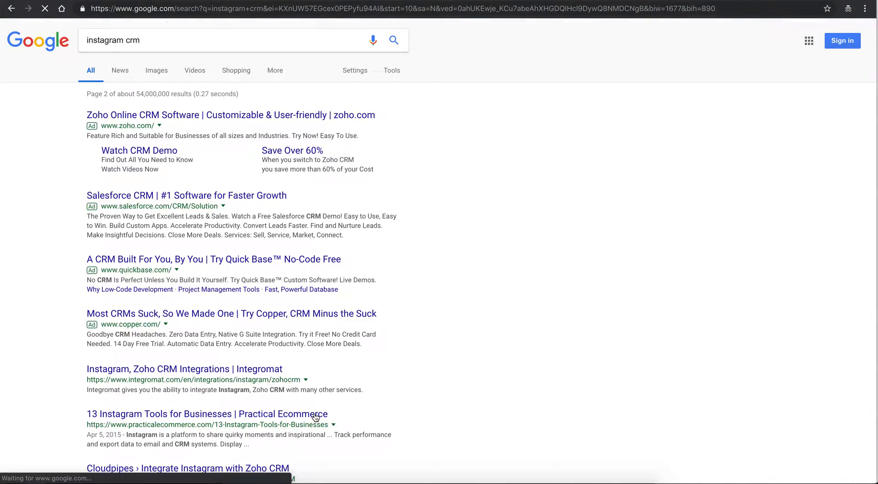
scroll(down, 3)
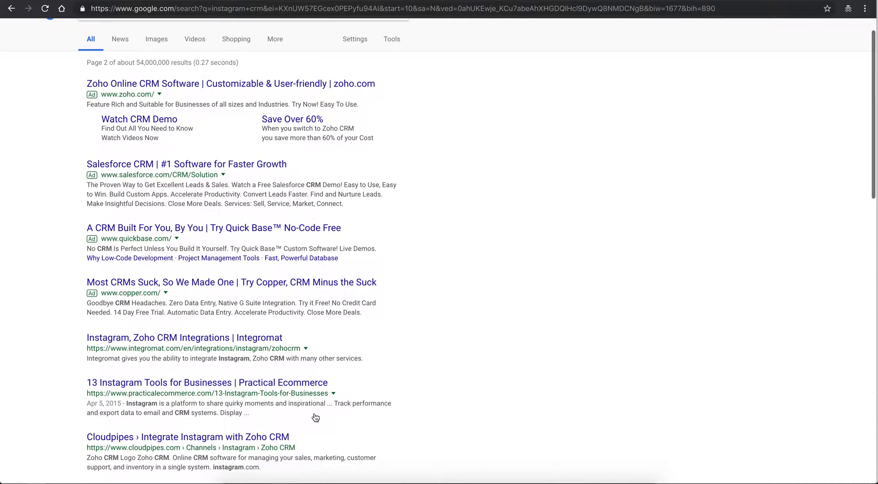
scroll(up, 3)
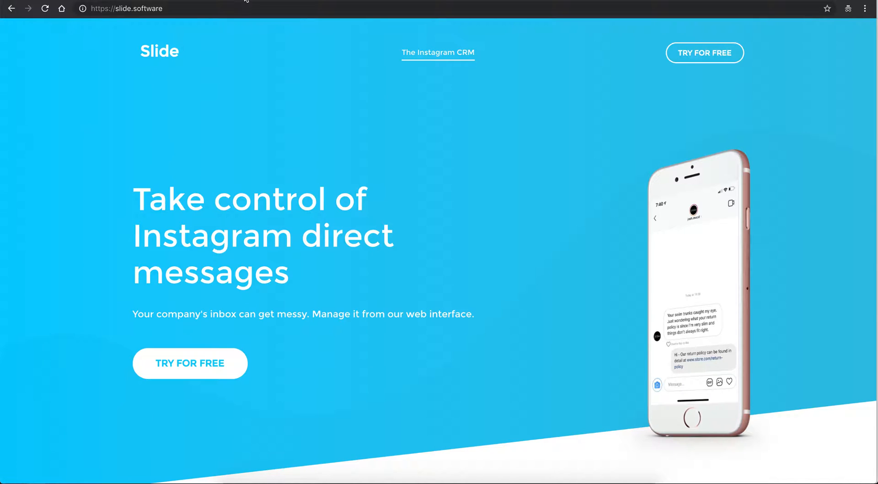
mouse_move(207, 236)
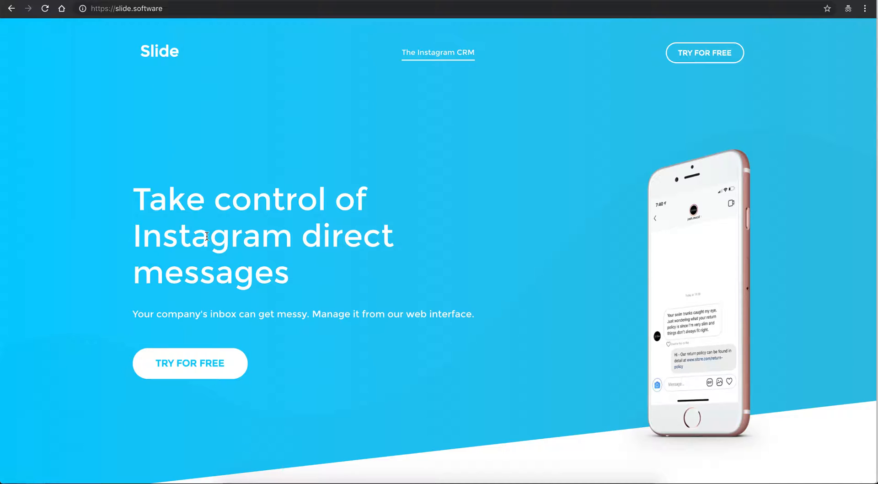
mouse_move(379, 213)
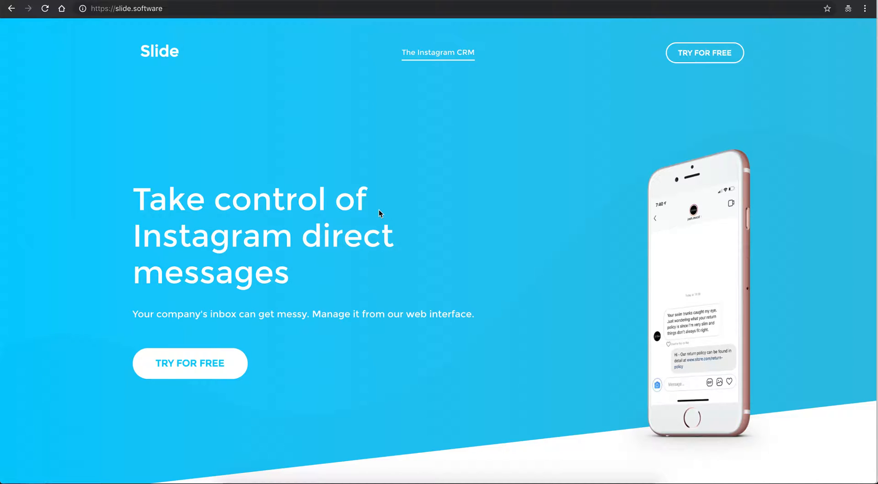
mouse_move(292, 172)
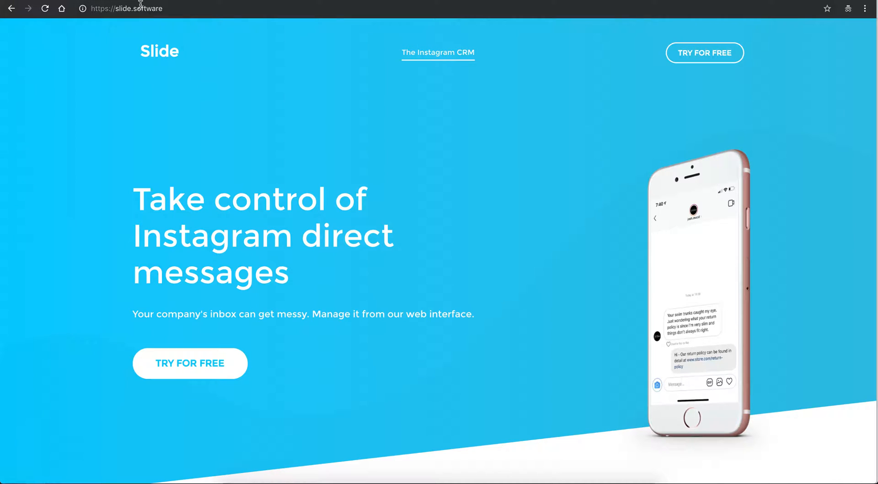
- Scroll down Slide's landing page about controlling Instagram direct messages
scroll(down, 3)
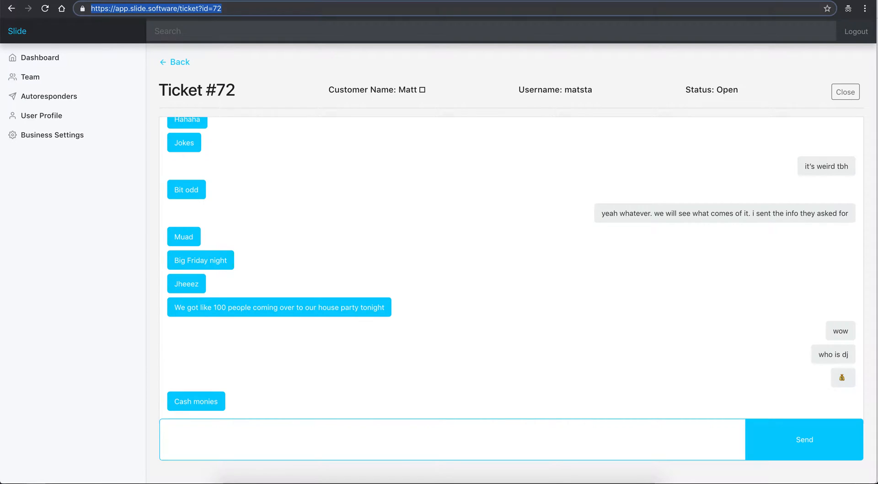
mouse_move(258, 130)
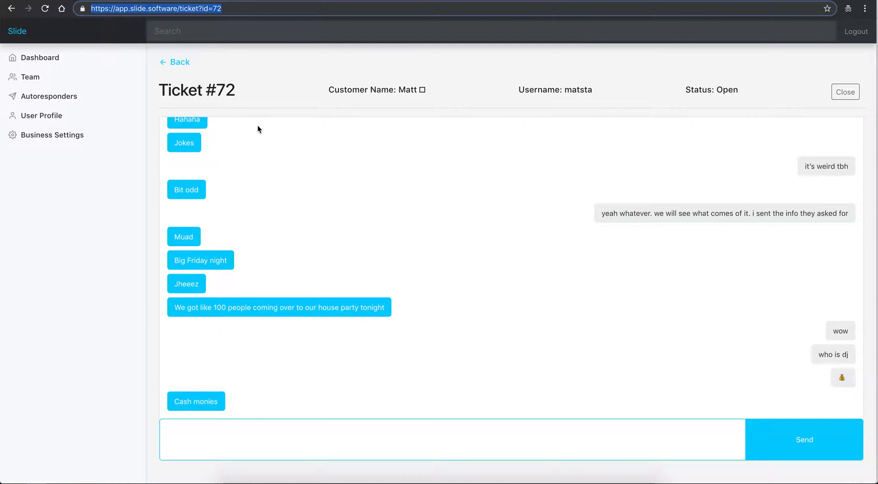
mouse_move(162, 162)
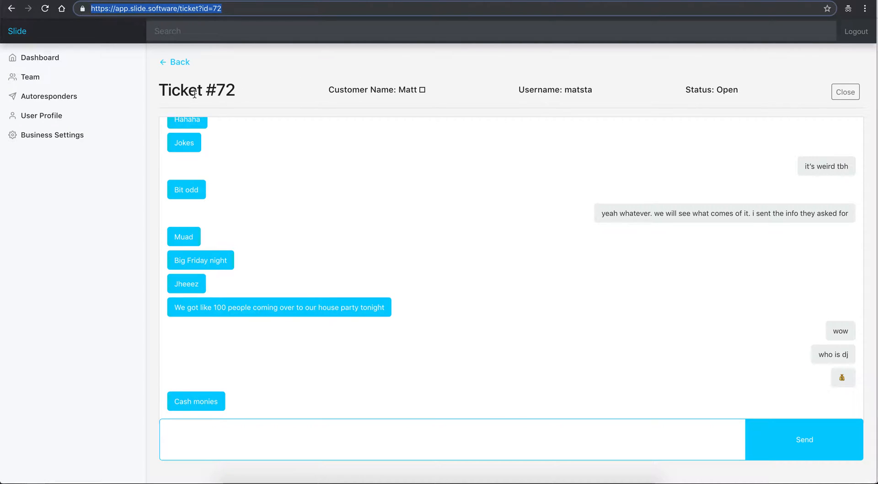
mouse_move(197, 73)
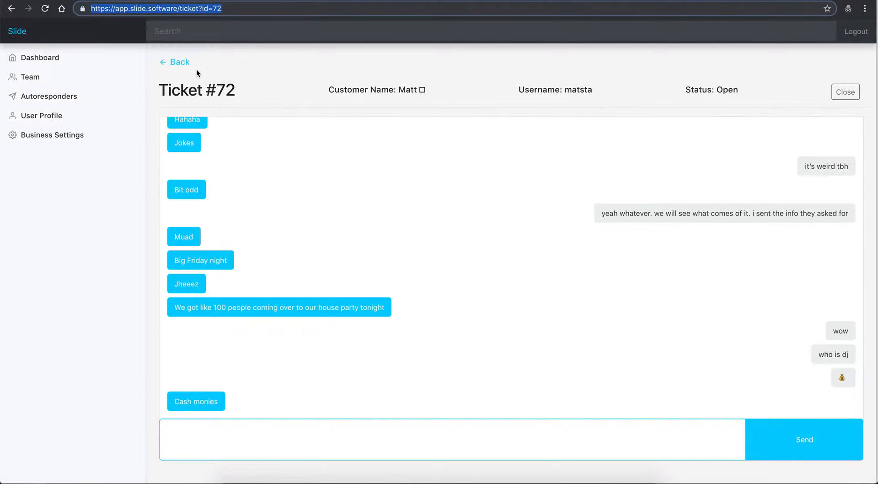
mouse_move(164, 248)
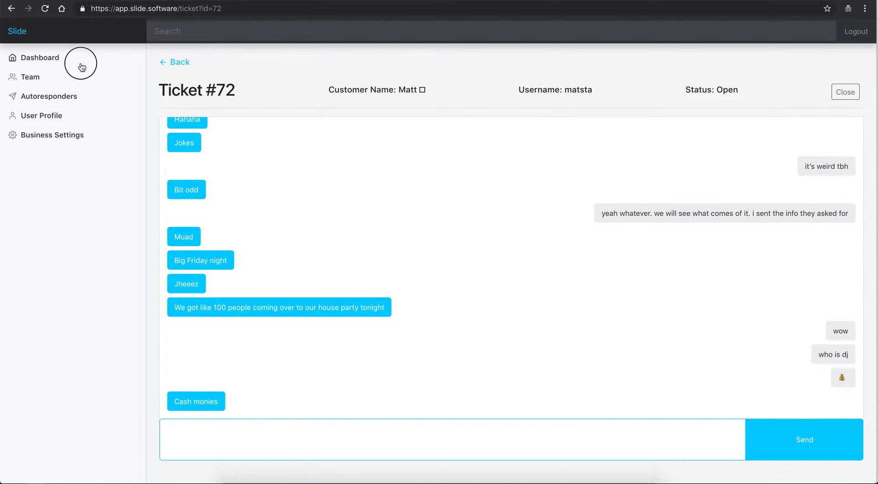
- Switch to the Dashboard to see all tickets with last message times and statuses
click(40, 58)
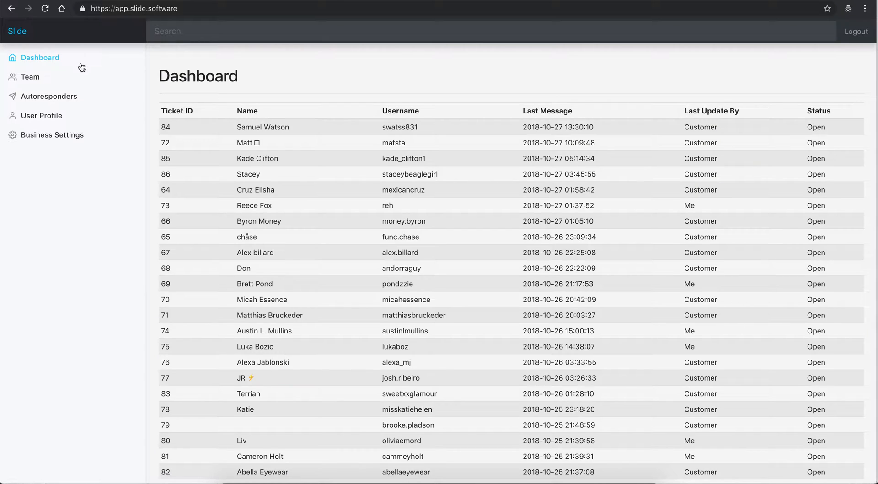
mouse_move(410, 142)
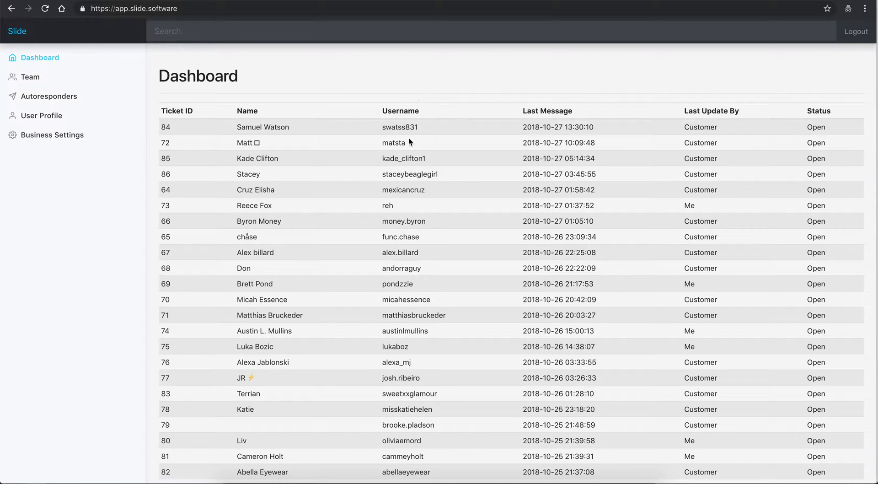
mouse_move(435, 446)
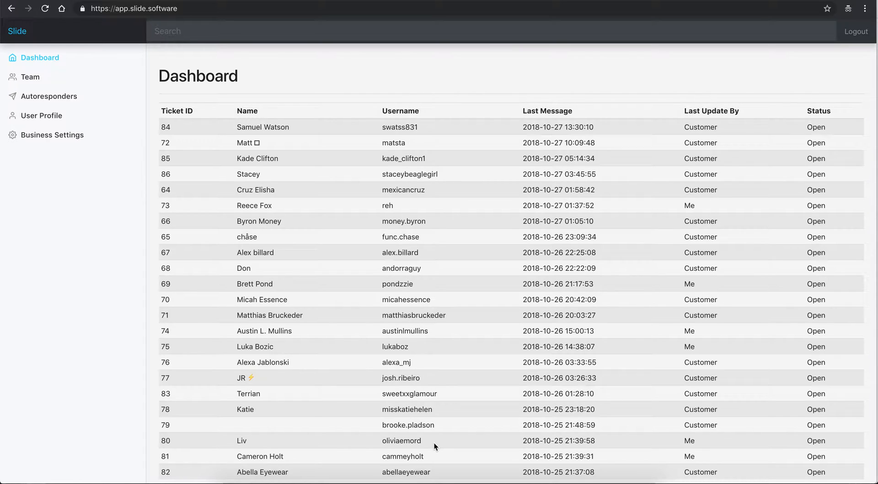
mouse_move(436, 473)
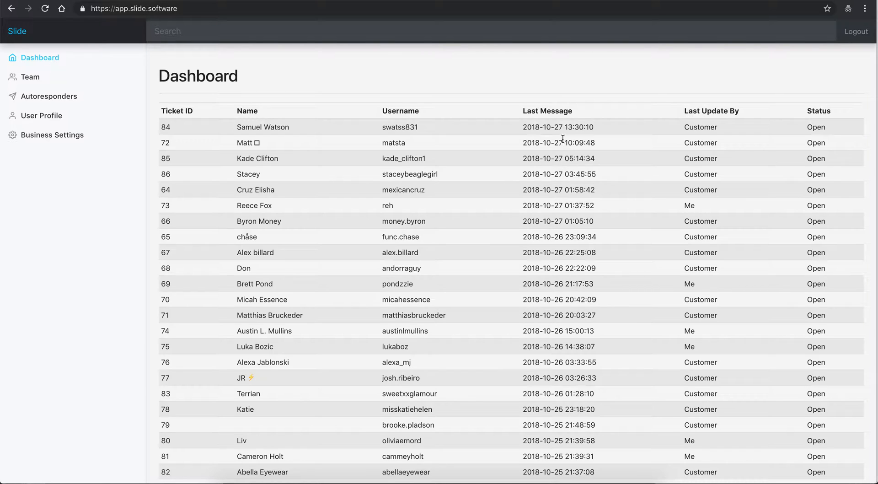
mouse_move(712, 137)
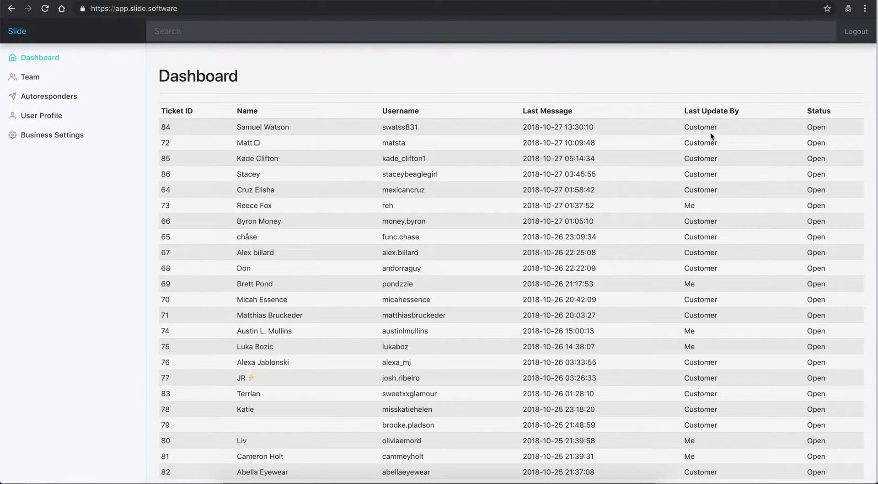
mouse_move(726, 212)
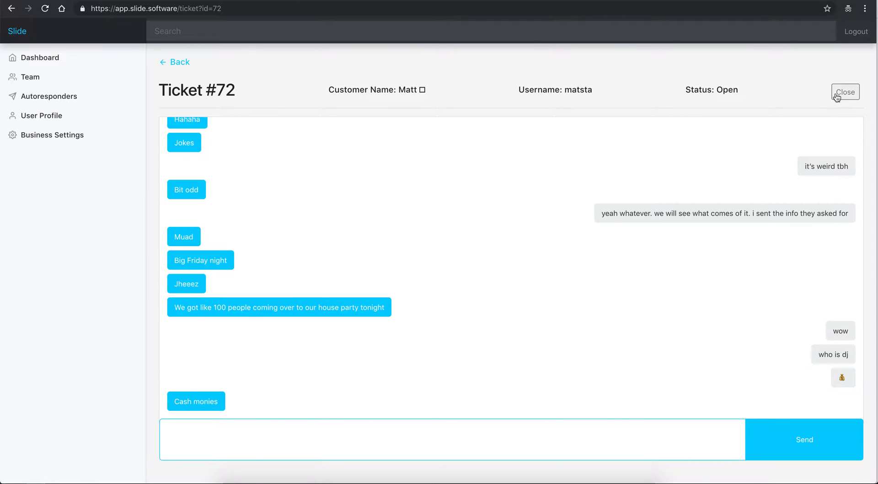
mouse_move(798, 94)
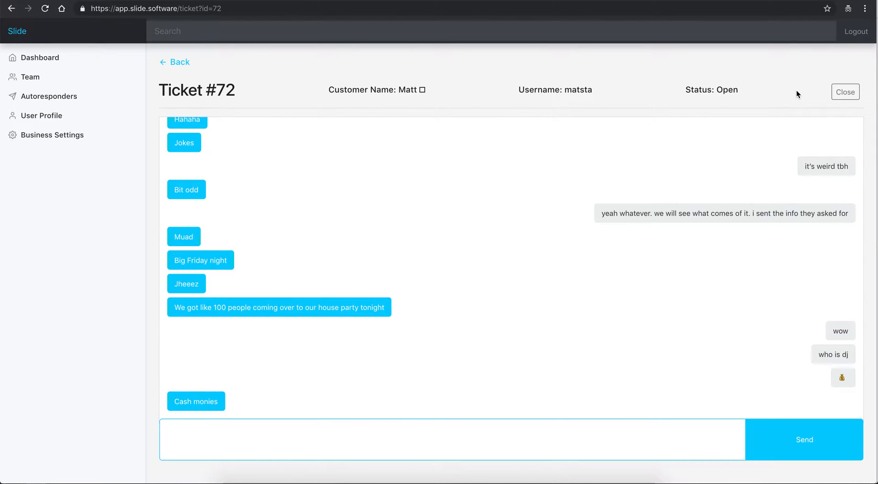
mouse_move(507, 125)
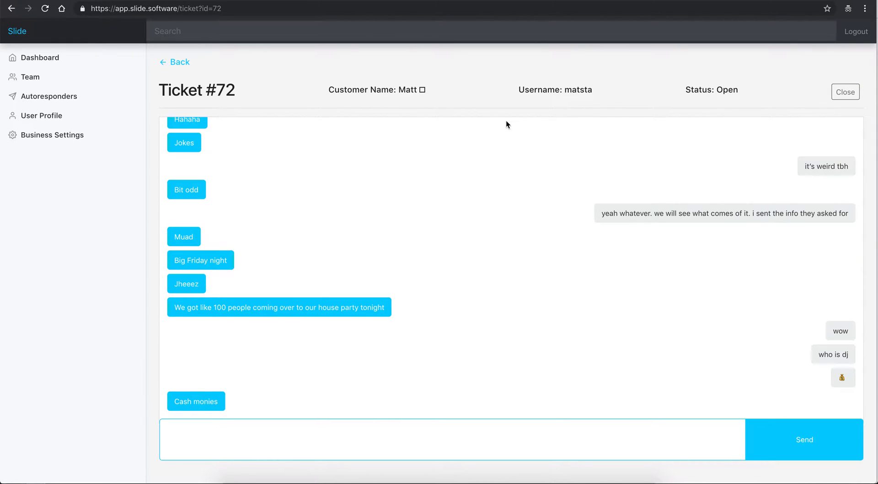
mouse_move(207, 82)
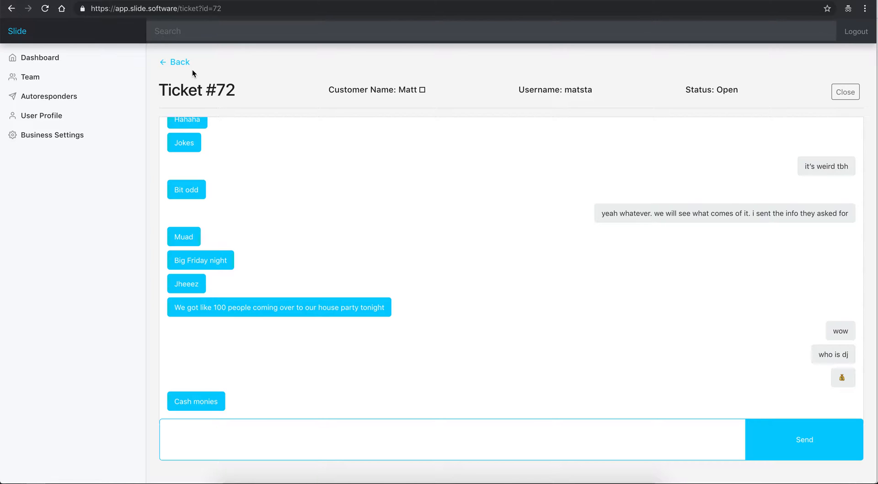
mouse_move(30, 77)
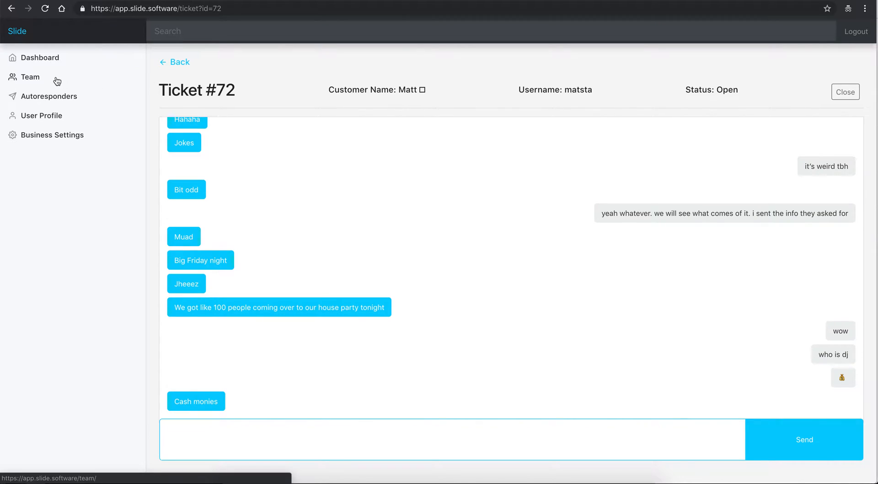
- Open the Team page and dismiss the Role list, keeping Support Agent selected
click(30, 77)
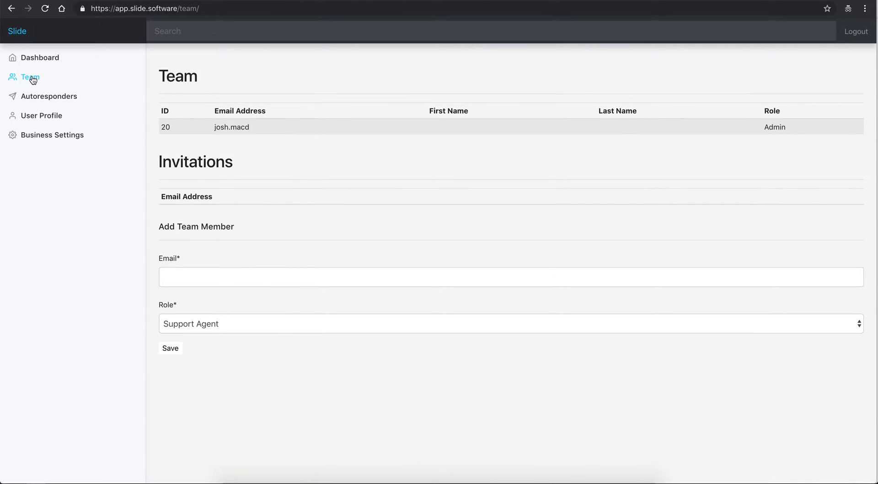
mouse_move(186, 325)
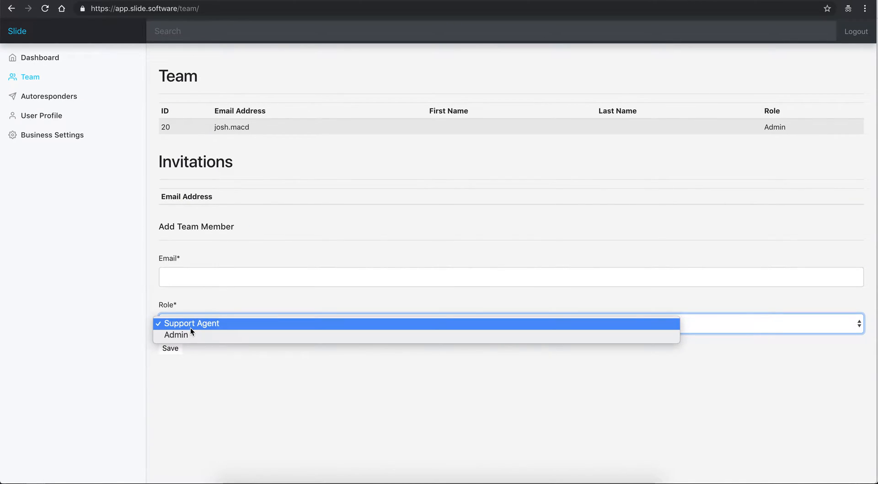
mouse_move(205, 323)
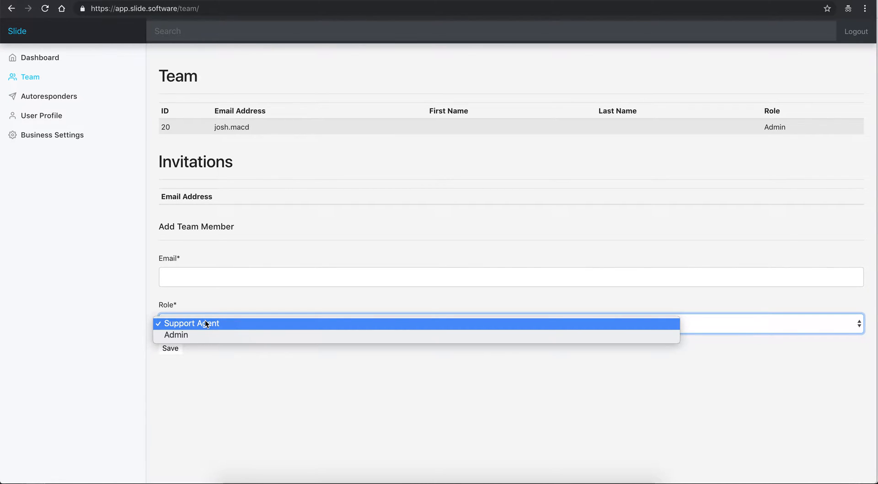
mouse_move(177, 334)
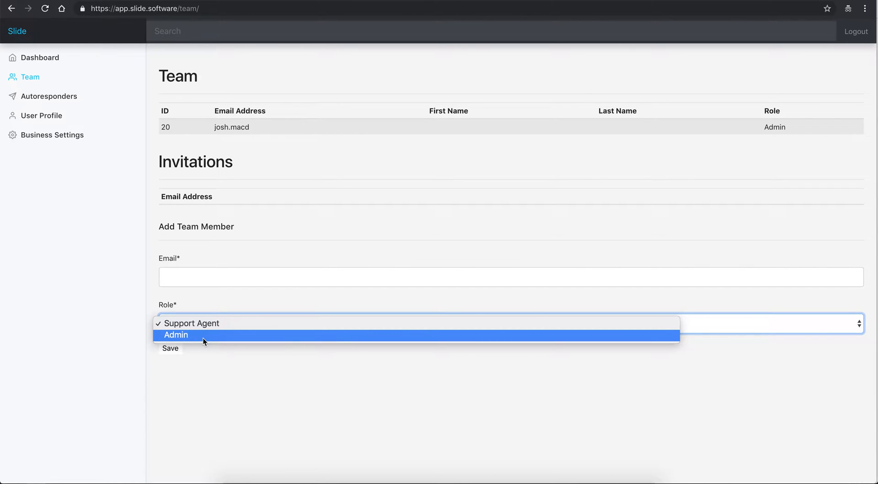
mouse_move(103, 142)
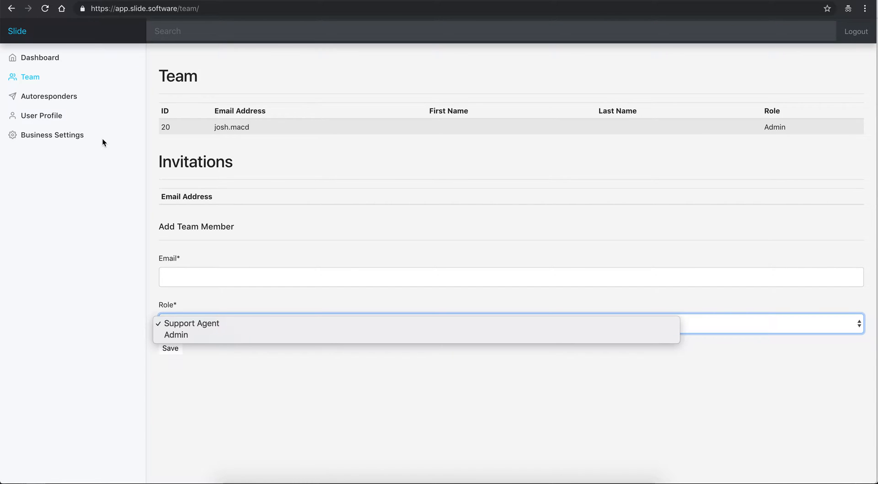
mouse_move(177, 150)
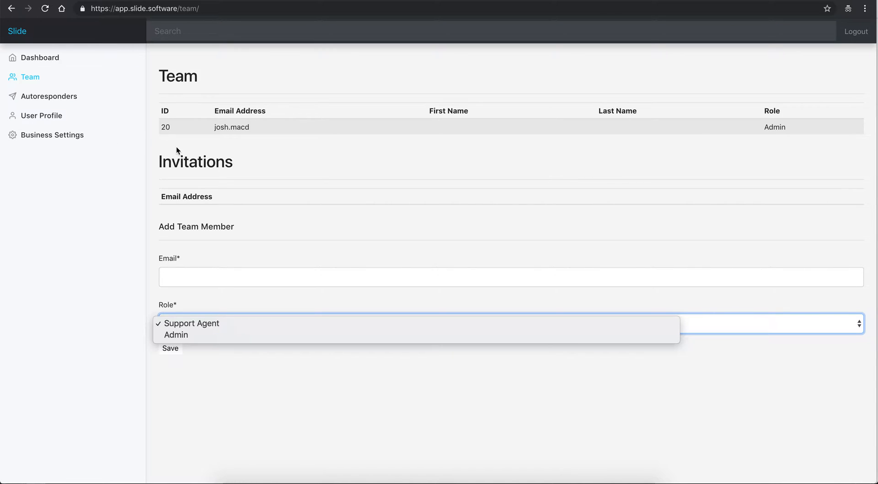
mouse_move(169, 230)
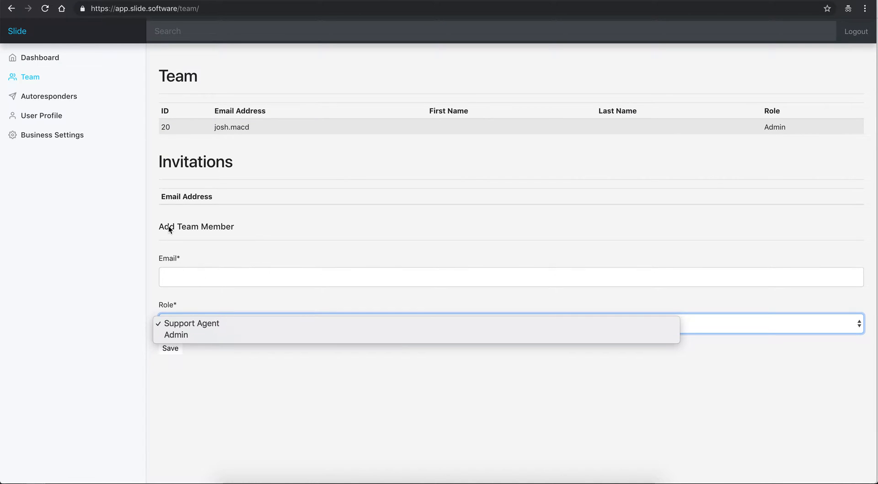
mouse_move(429, 222)
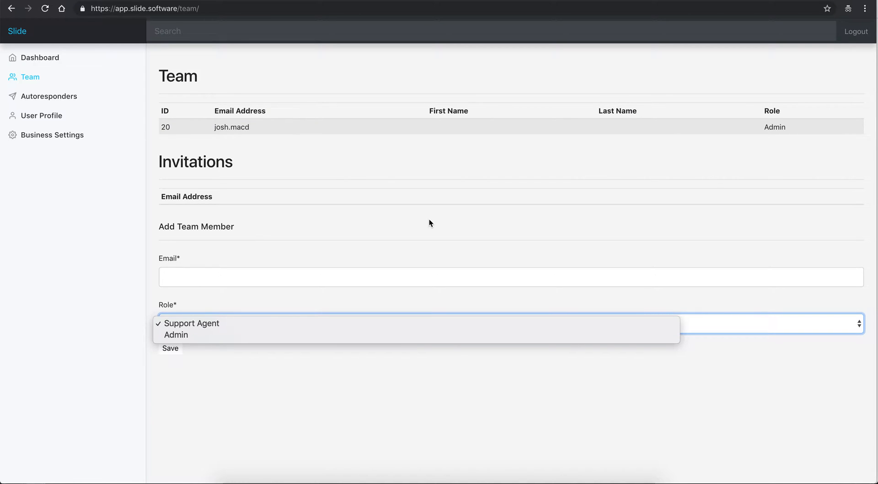
mouse_move(94, 96)
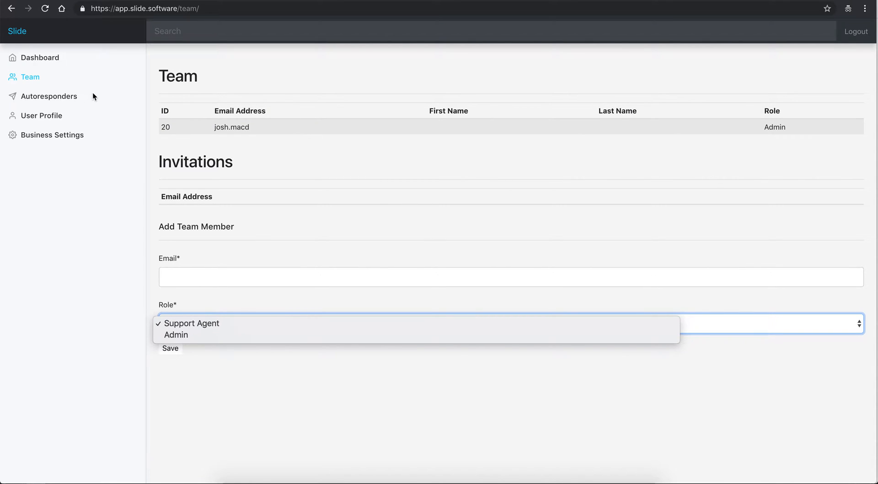
mouse_move(17, 103)
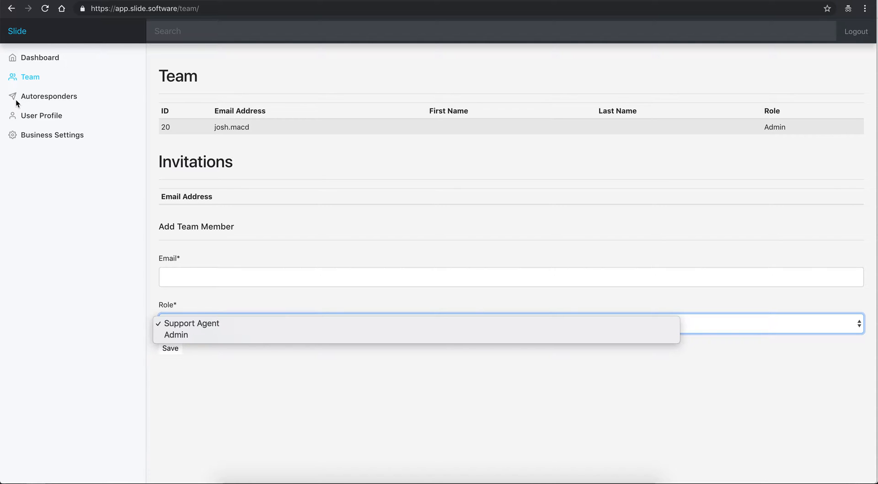
click(190, 323)
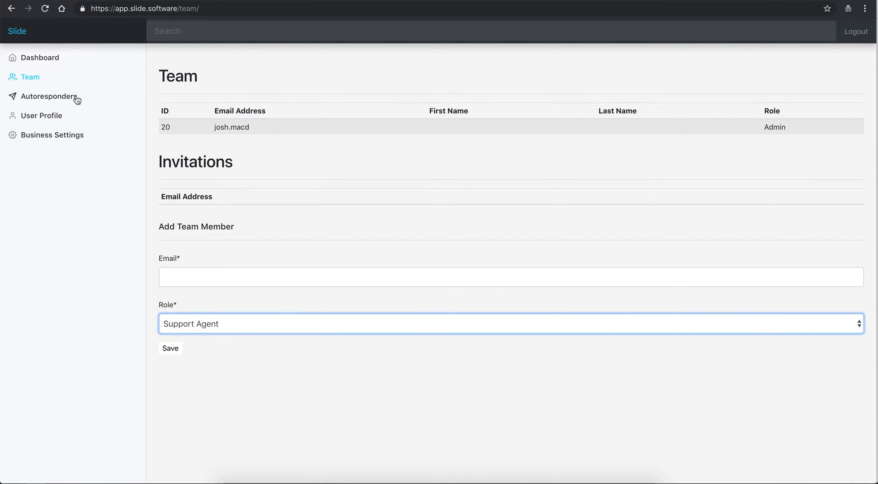
- Open Autoresponders to view its under-development notice and sample ticket table
click(49, 96)
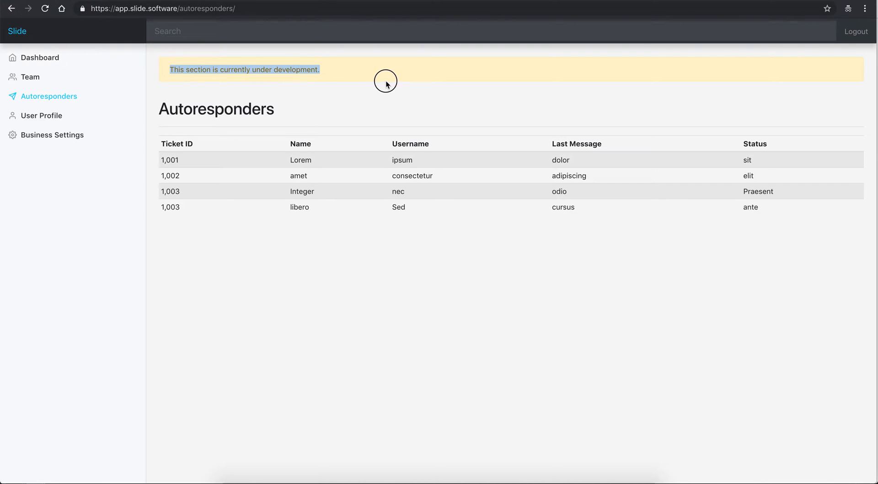
mouse_move(381, 99)
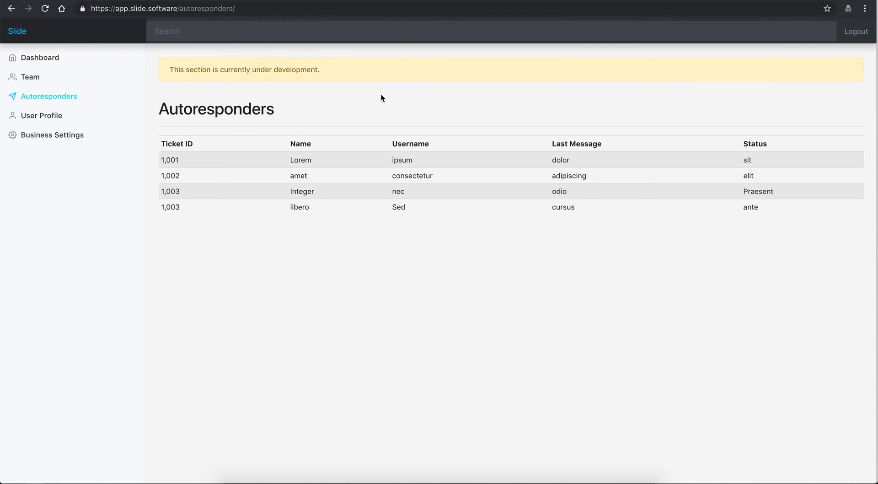
mouse_move(309, 115)
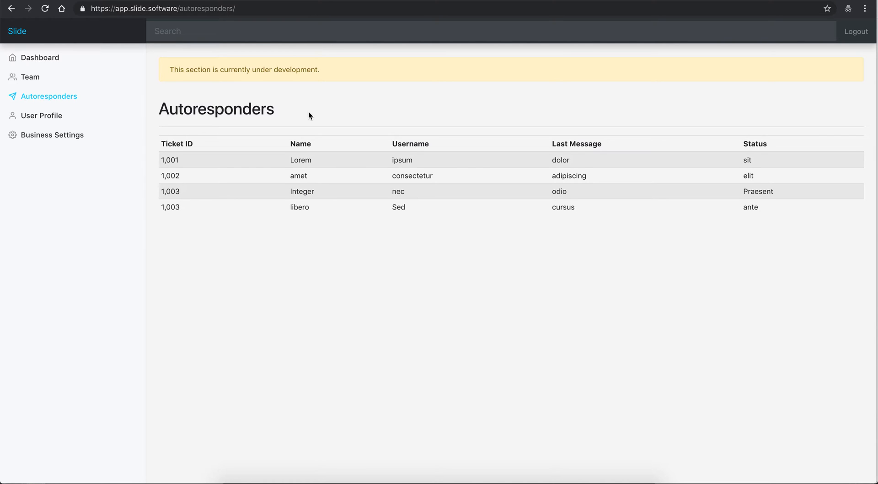
mouse_move(144, 131)
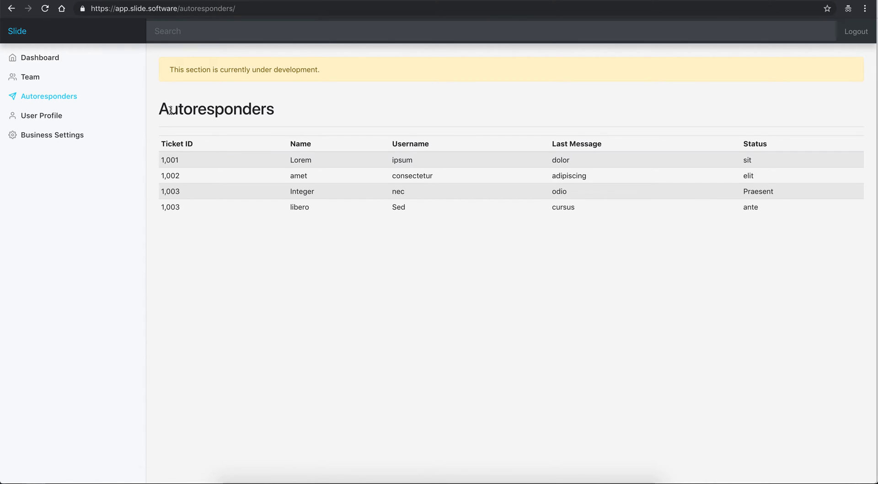
mouse_move(171, 236)
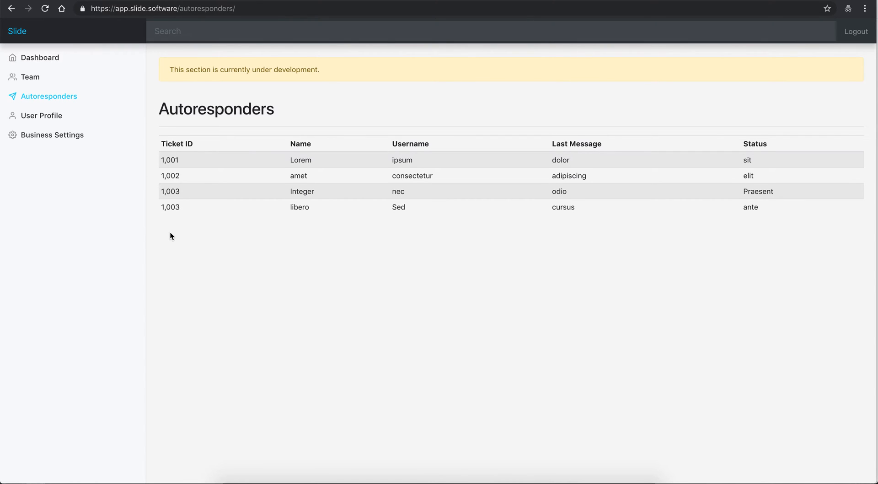
mouse_move(196, 211)
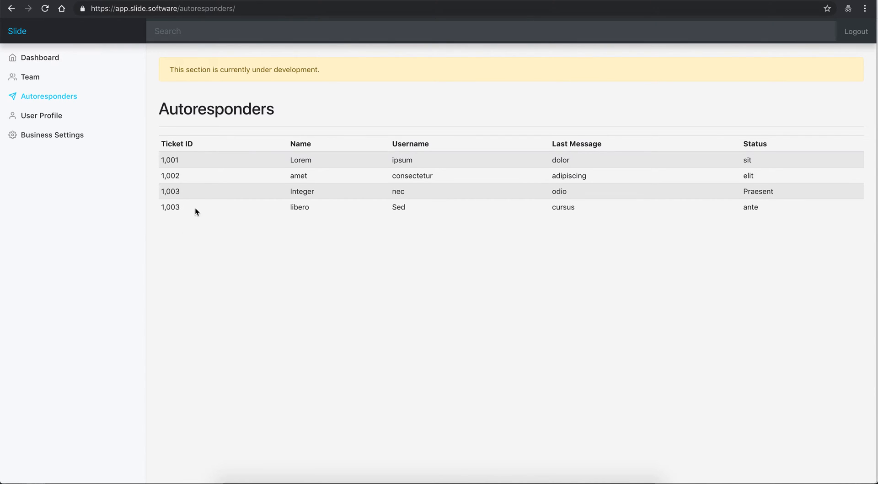
mouse_move(70, 57)
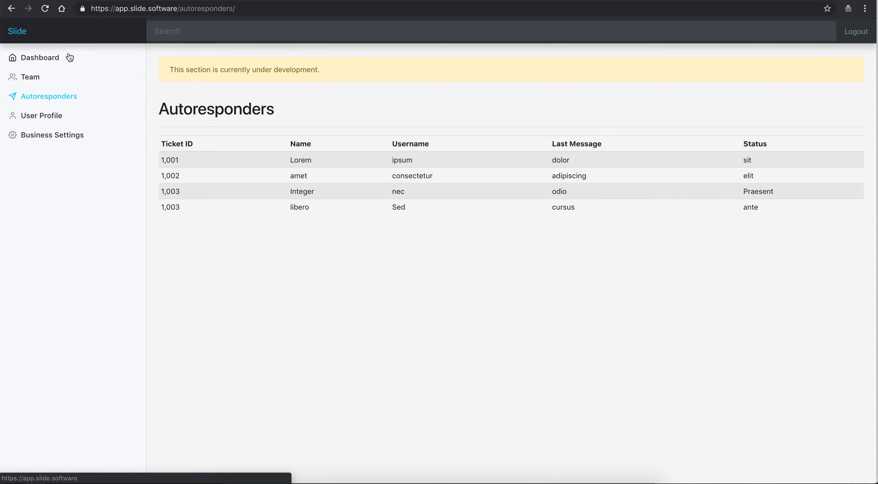
- Go back via Dashboard to ticket #72's open conversation with customer Matt
click(40, 57)
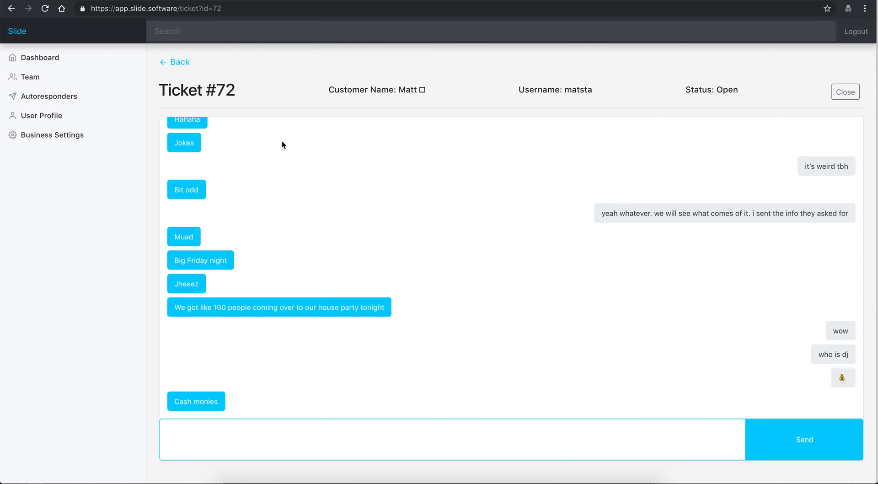
mouse_move(358, 116)
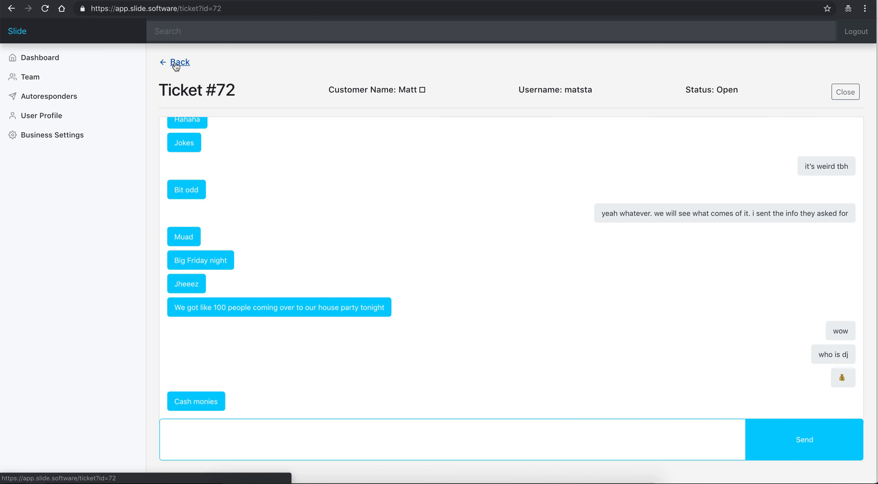
mouse_move(259, 162)
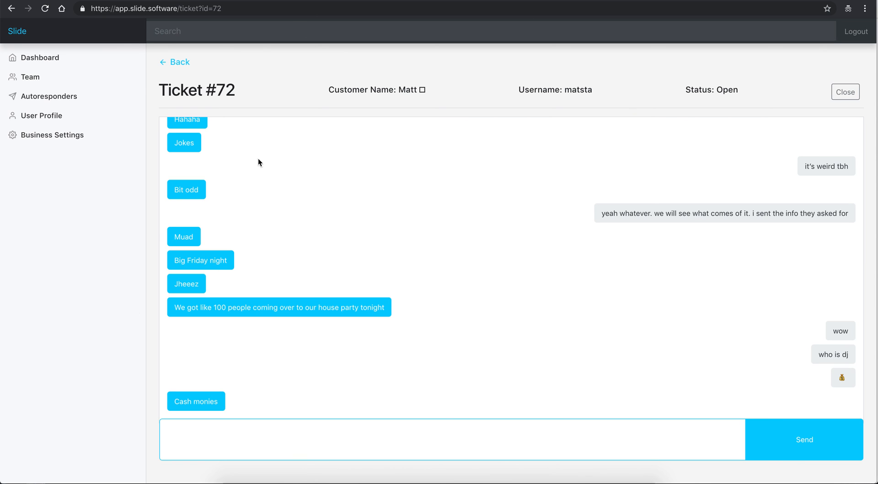